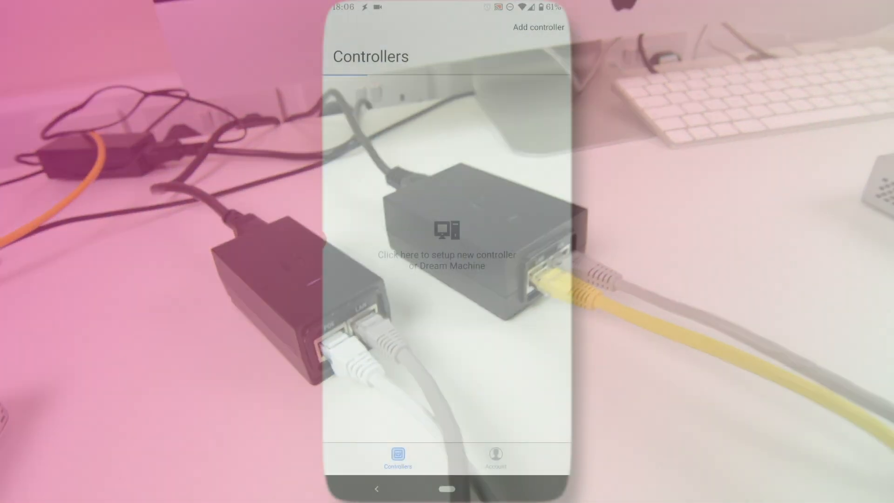
# - Find the standalone UniFi AP AC Pro at 192.168.44.98 and open its configuration
pyautogui.click(495, 458)
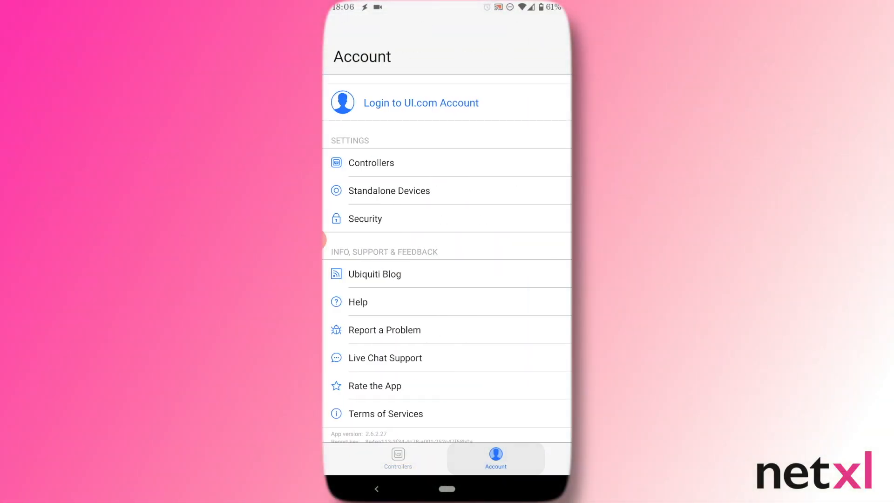
pyautogui.click(389, 190)
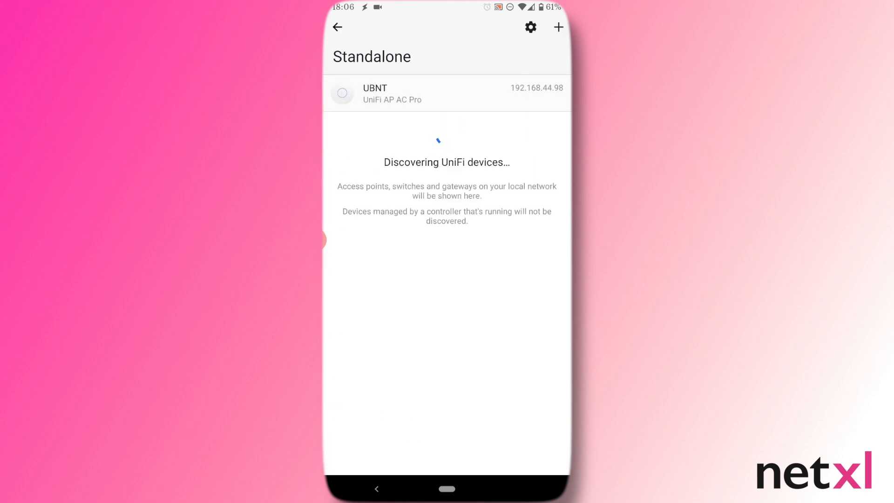
pyautogui.click(447, 93)
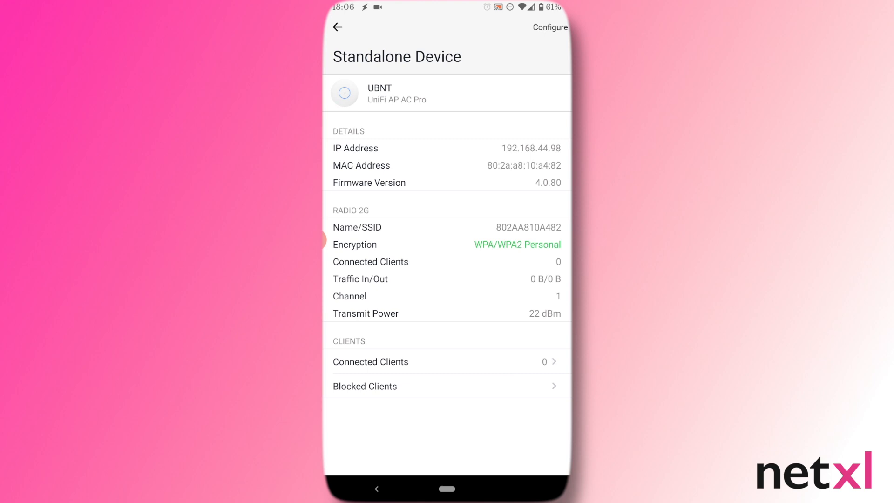
pyautogui.click(549, 27)
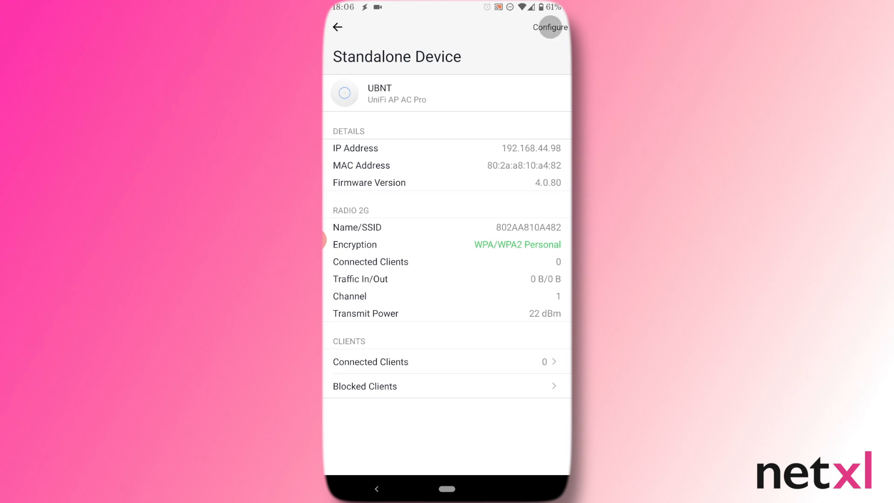
pyautogui.click(550, 27)
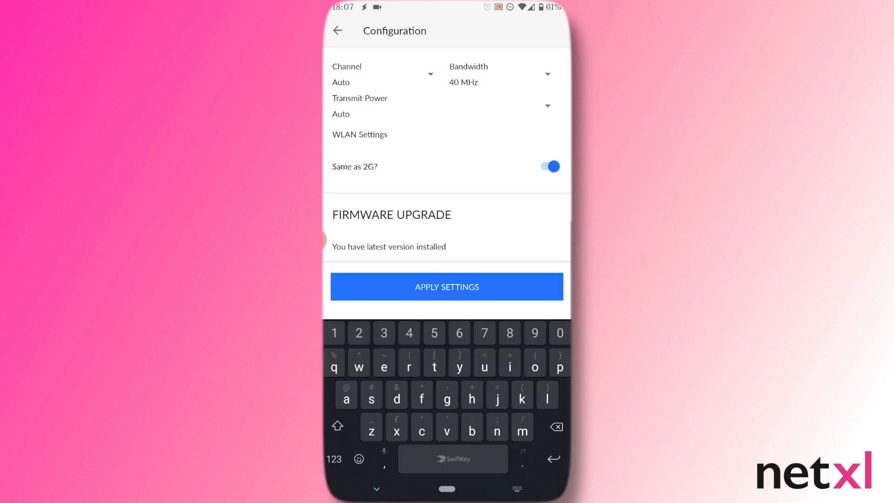
pyautogui.click(446, 287)
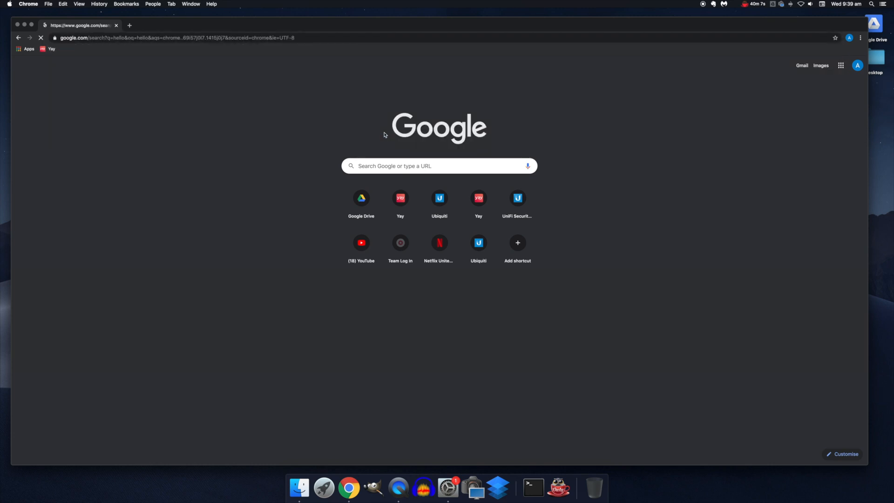
# - Check the Mac's Ethernet address 192.168.1.8, browse to gateway 192.168.1.1, and check Wi-Fi
pyautogui.click(129, 25)
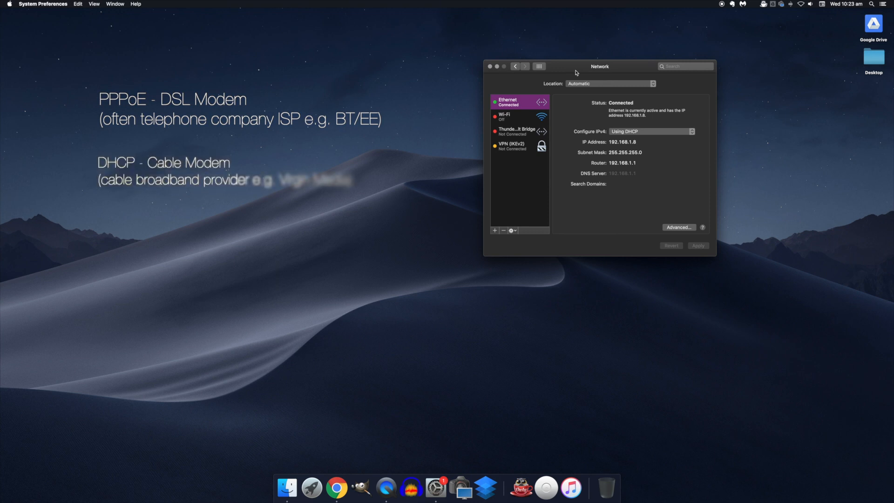
pyautogui.click(337, 488)
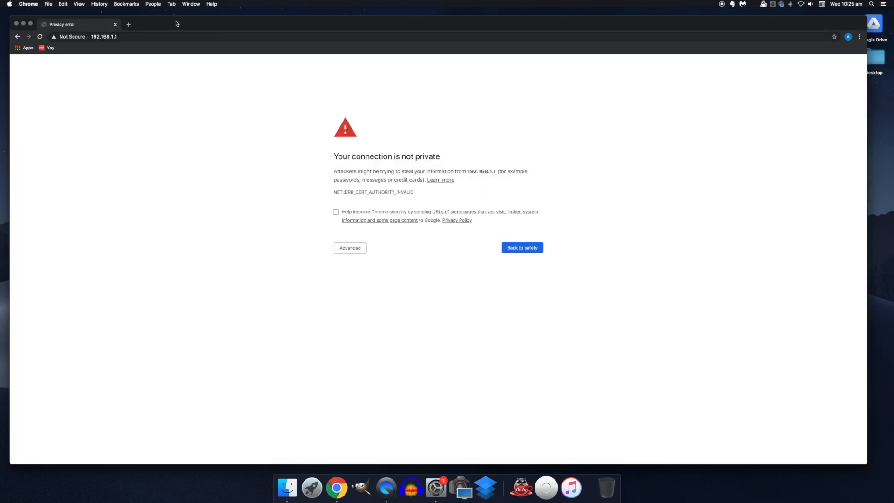
pyautogui.click(801, 4)
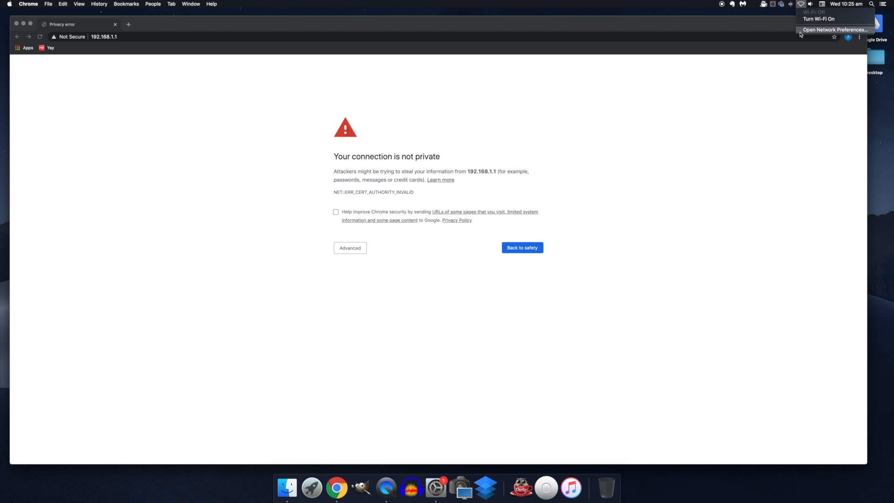
pyautogui.click(835, 30)
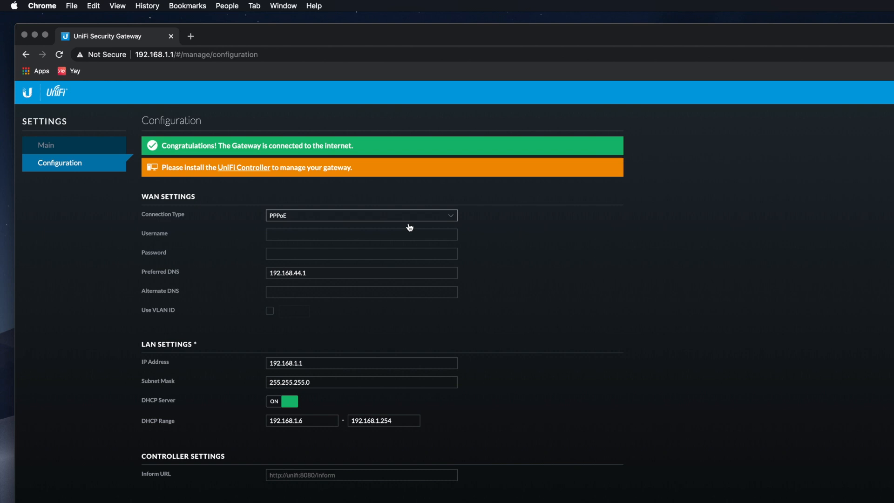
pyautogui.moveTo(409, 227)
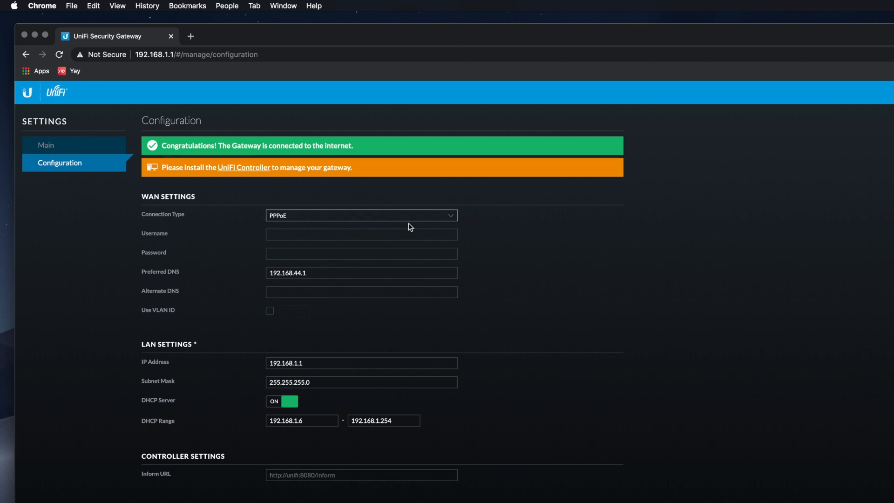
# - Change the gateway's WAN connection type from PPPoE to DHCP
pyautogui.click(360, 215)
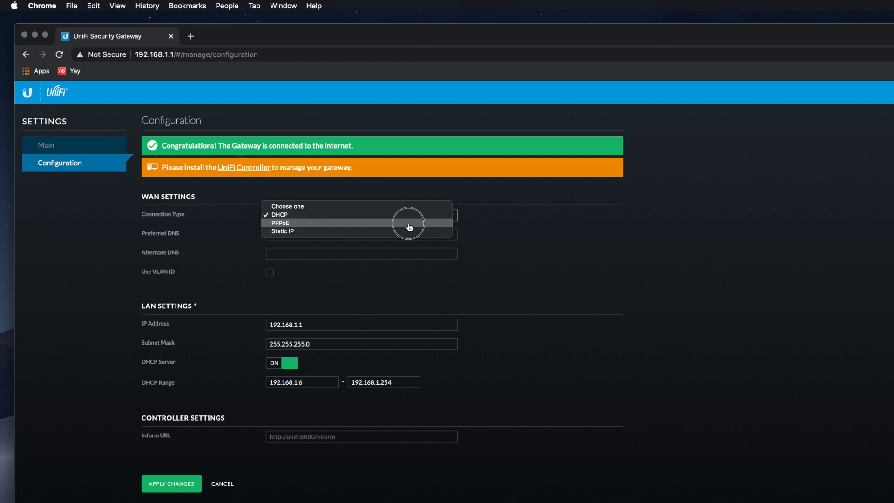
pyautogui.click(280, 223)
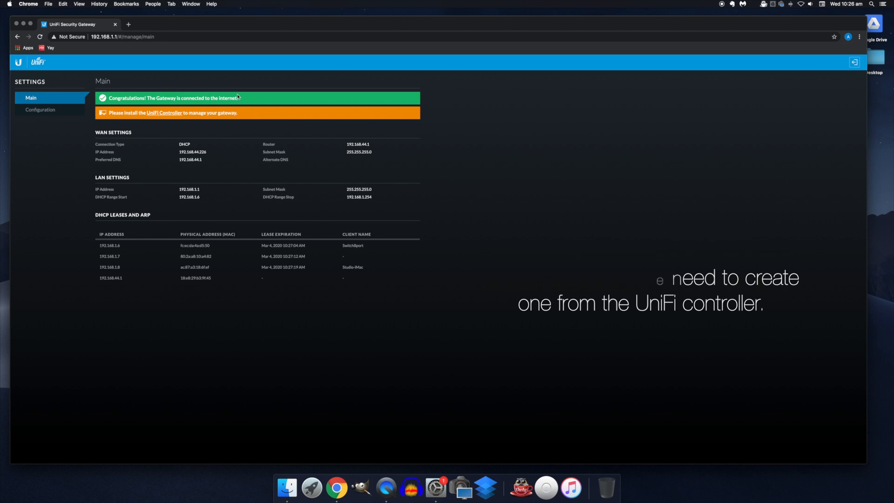
# - Go to ui.com/download in a new tab and scroll the Ubiquiti Downloads page
pyautogui.click(127, 24)
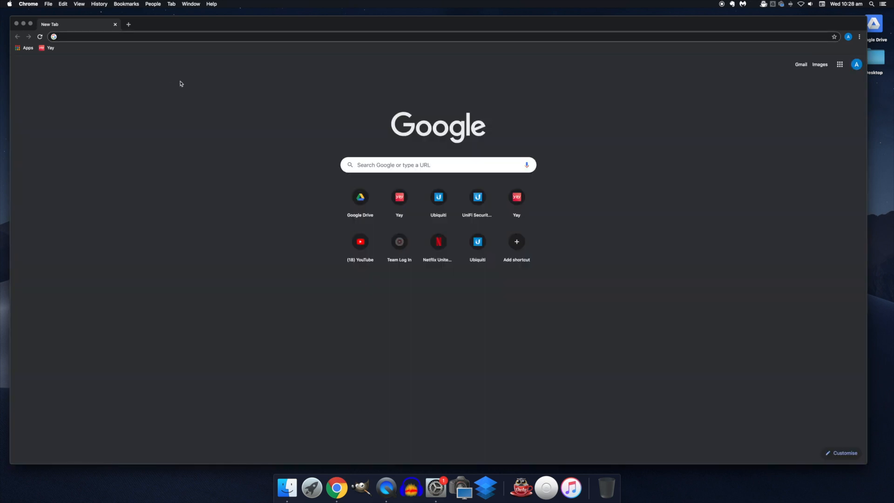
pyautogui.write('ui.com/download')
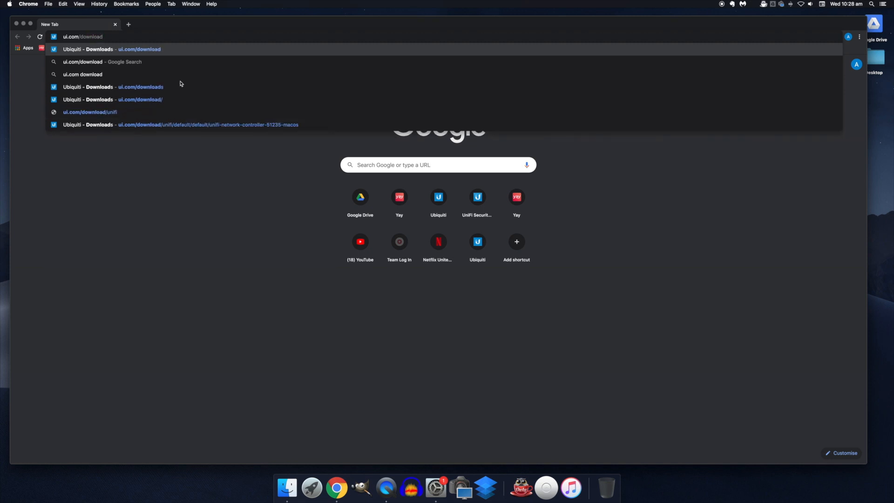
pyautogui.click(106, 49)
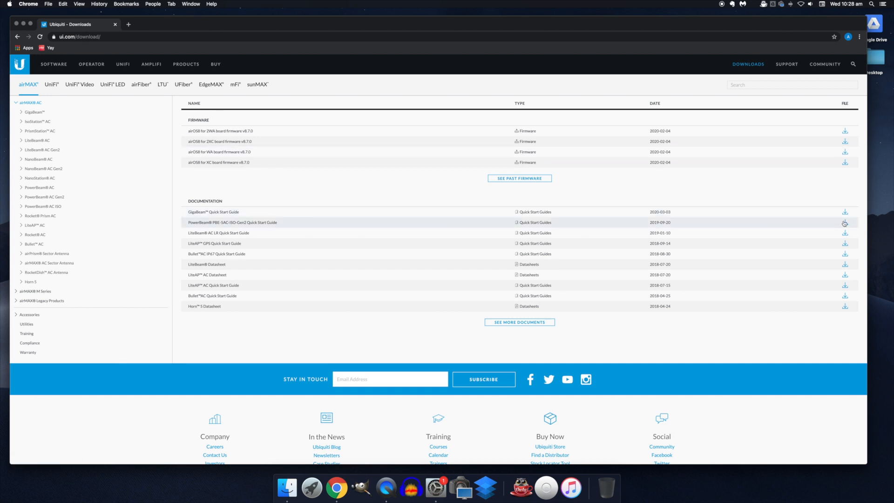
pyautogui.scroll(-3)
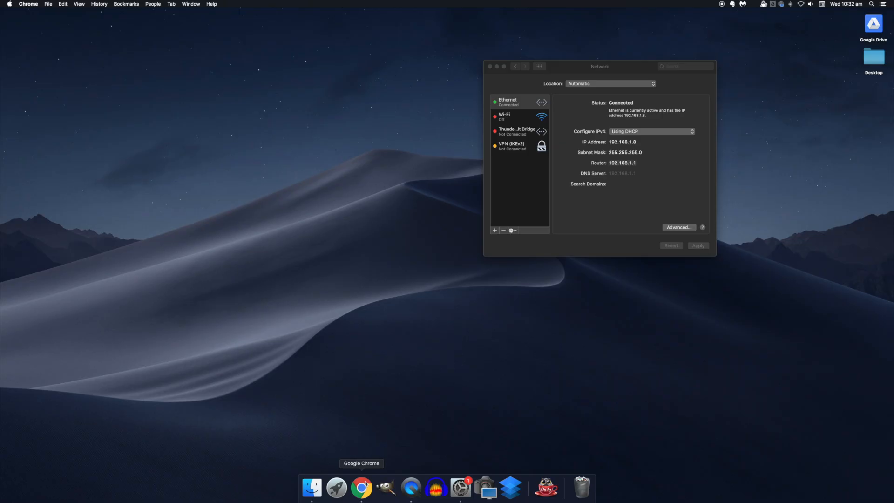
# - Launch UniFi Controller from the Dock, move its startup window, then quit and confirm
pyautogui.click(434, 487)
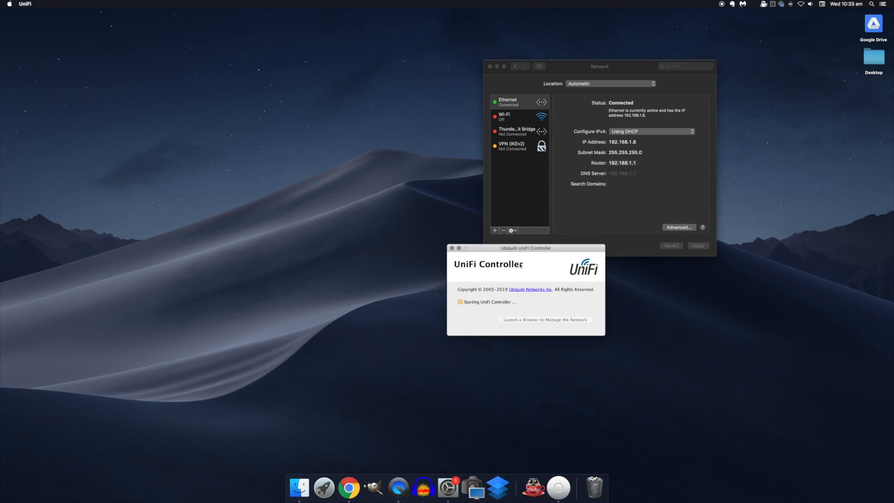
pyautogui.moveTo(526, 247); pyautogui.dragTo(310, 155)
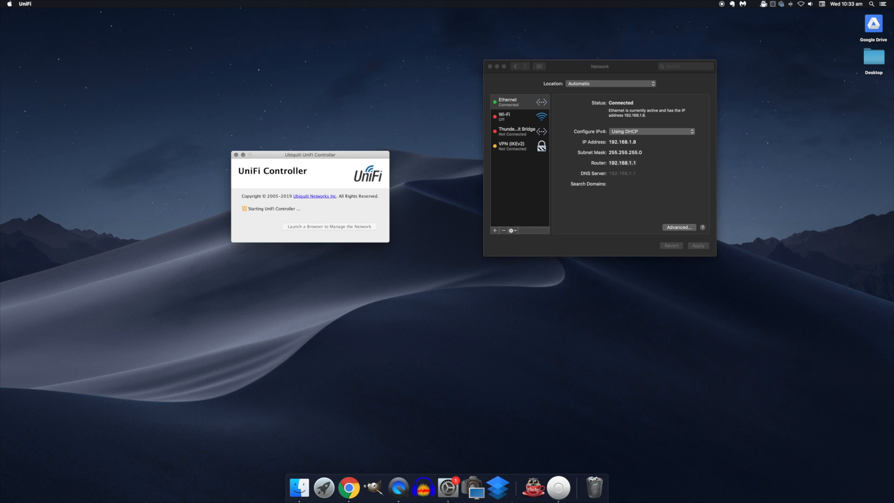
pyautogui.moveTo(559, 487)
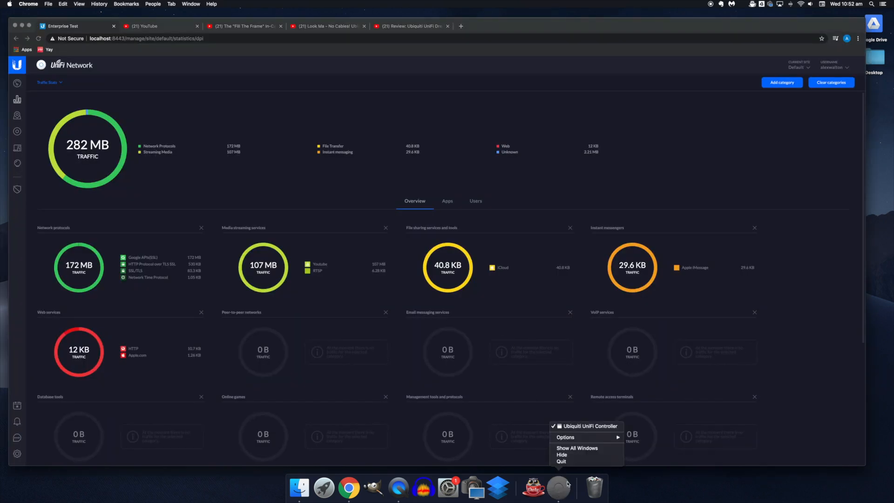
pyautogui.click(562, 462)
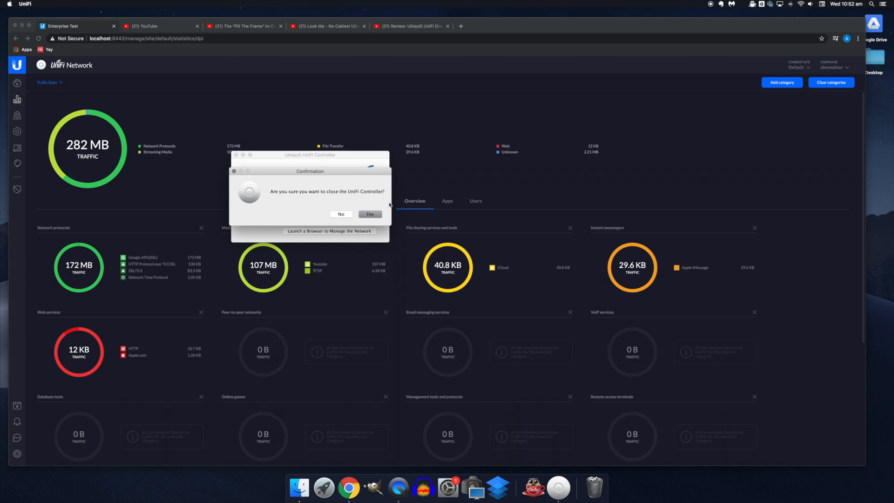
pyautogui.click(369, 214)
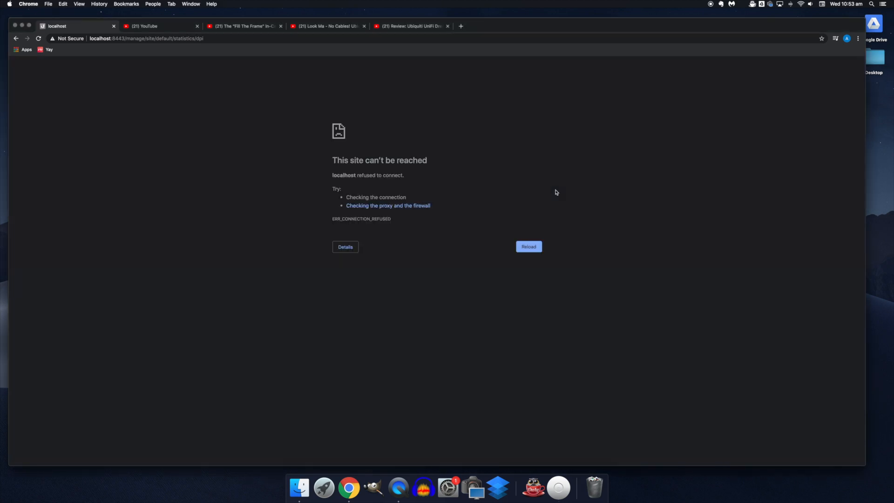
pyautogui.moveTo(572, 269)
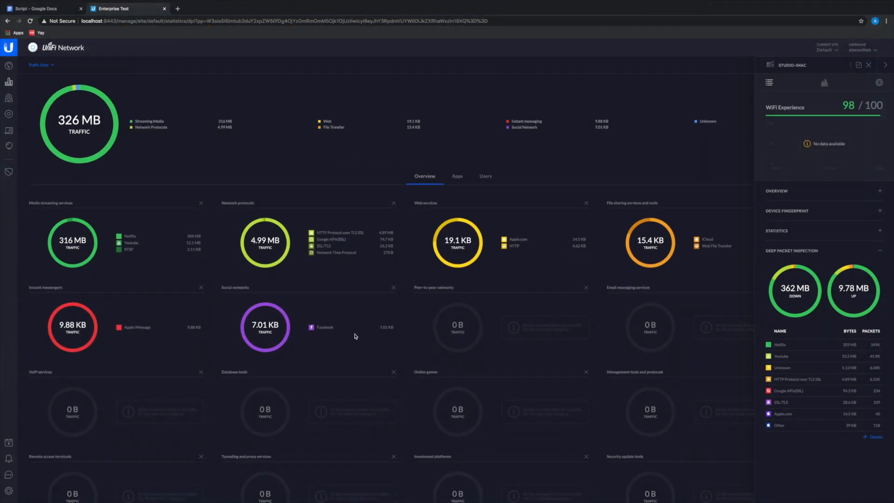
pyautogui.scroll(-3)
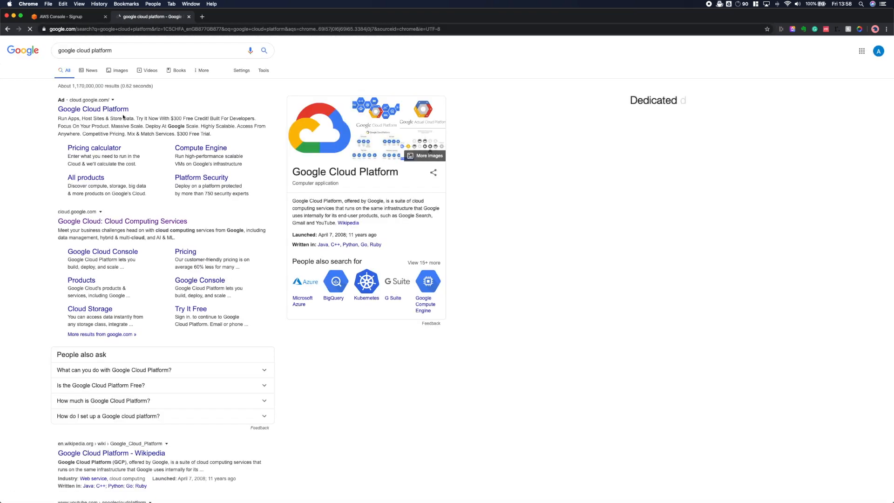
# - Start the UniFi Controller app and wait for version 5.12.35 to report started
pyautogui.click(93, 109)
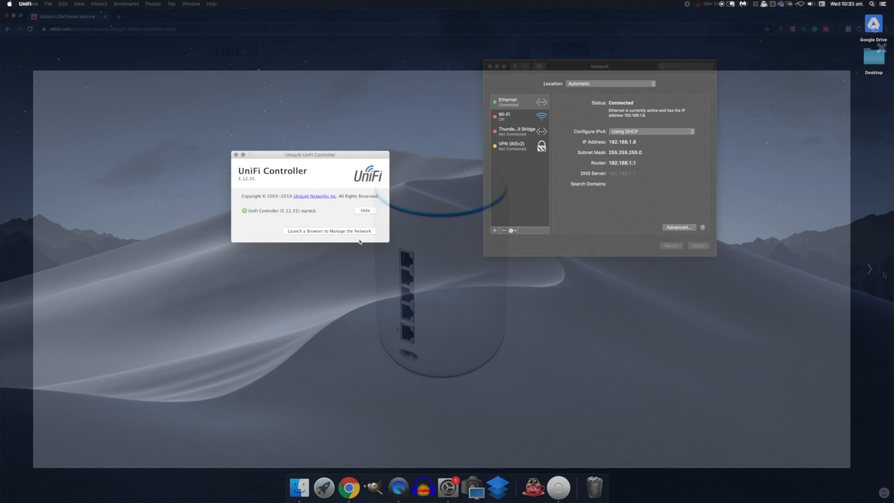
# - Open the setup wizard on localhost, name the controller 'Enterprise Test' and accept the terms
pyautogui.click(329, 231)
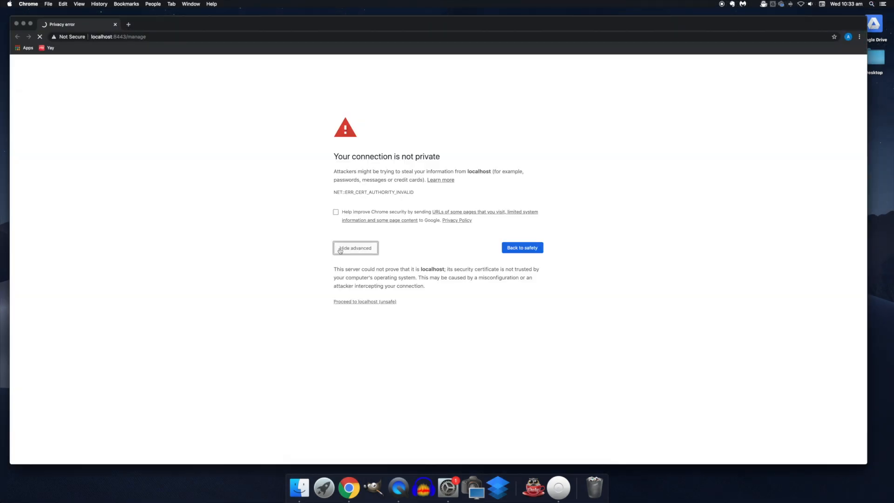
pyautogui.click(364, 301)
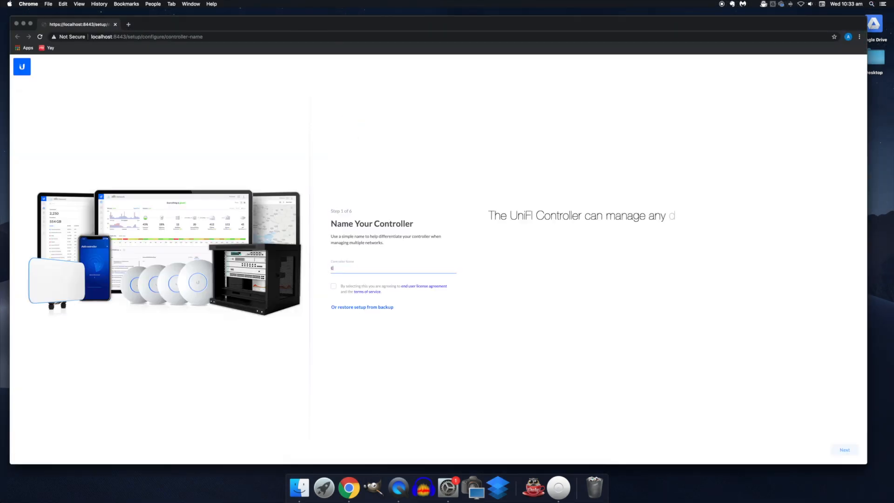
pyautogui.write('Enterprise Test')
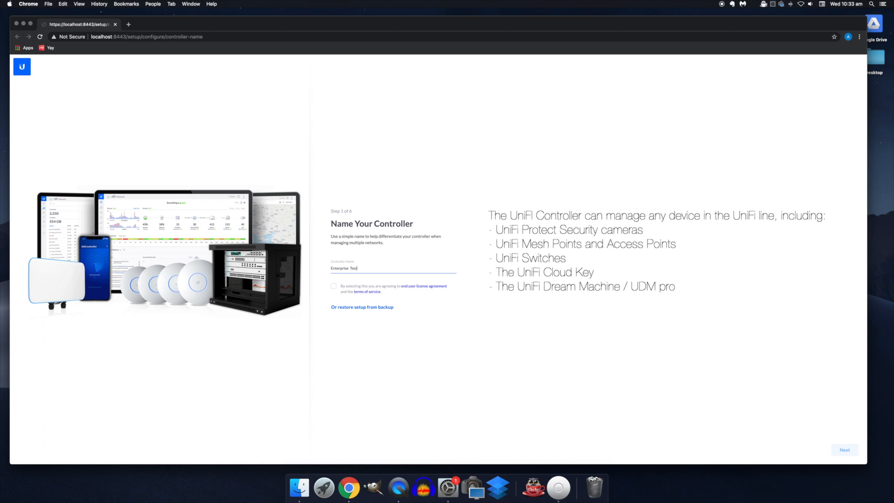
pyautogui.click(333, 286)
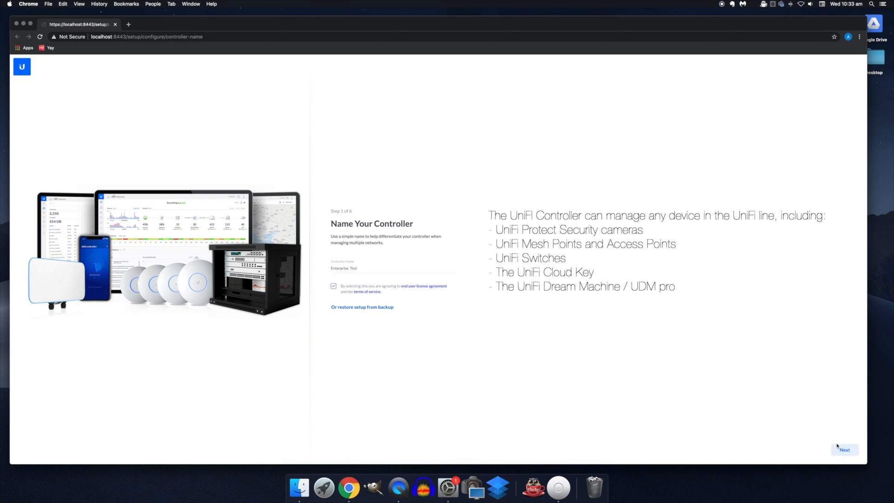
pyautogui.click(845, 449)
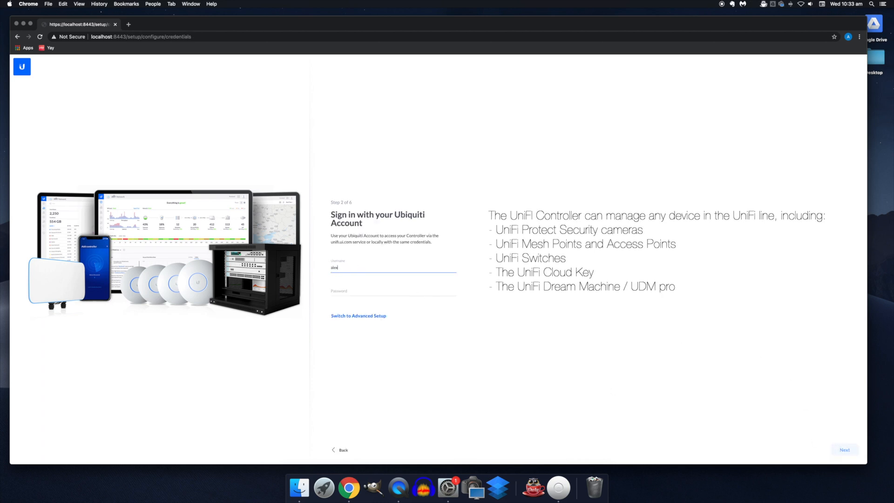
# - Sign in with the Ubiquiti account credentials
pyautogui.write('••')
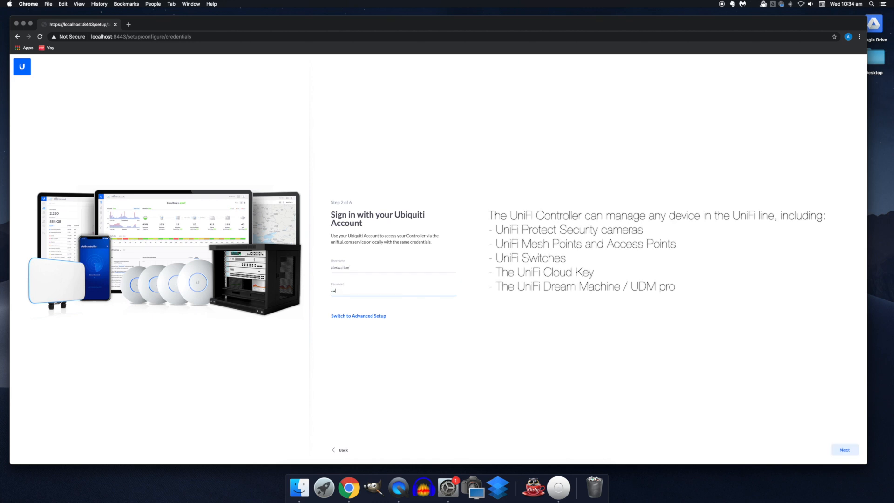
pyautogui.write('•')
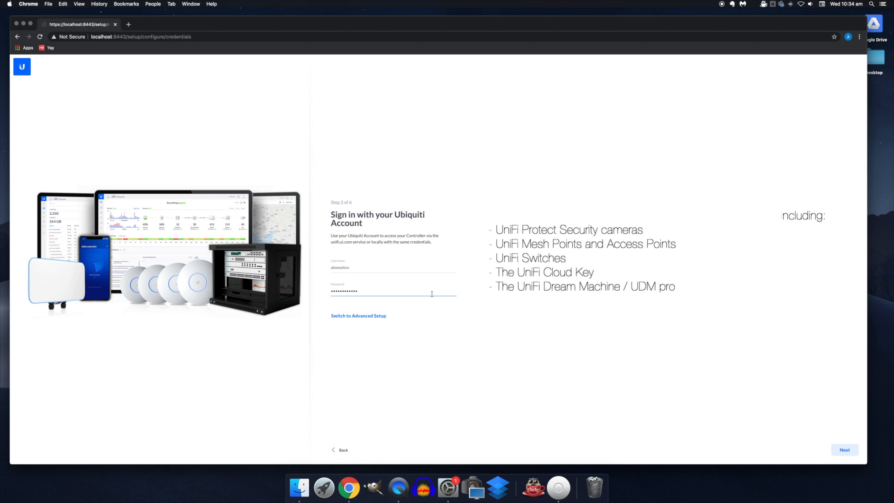
pyautogui.click(844, 450)
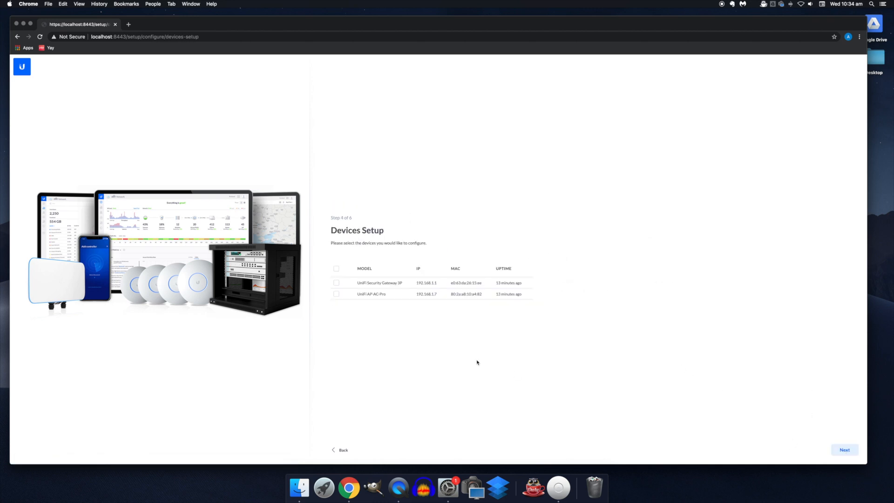
pyautogui.moveTo(473, 362)
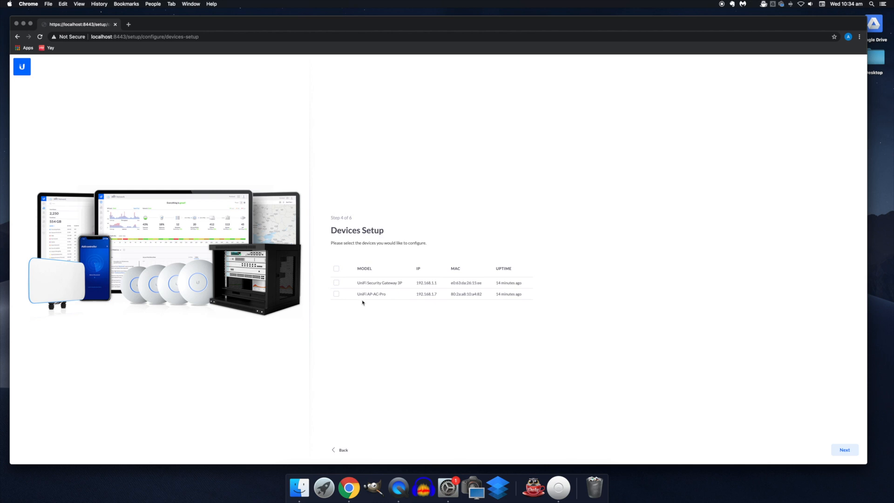
# - Select the USG 3P, name the WiFi 'London Branch (Test)', and set country to United Kingdom
pyautogui.click(336, 283)
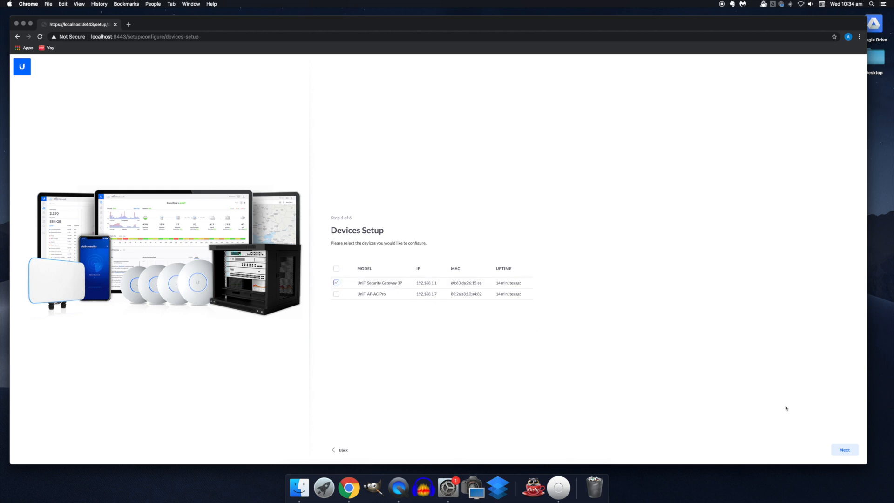
pyautogui.click(844, 450)
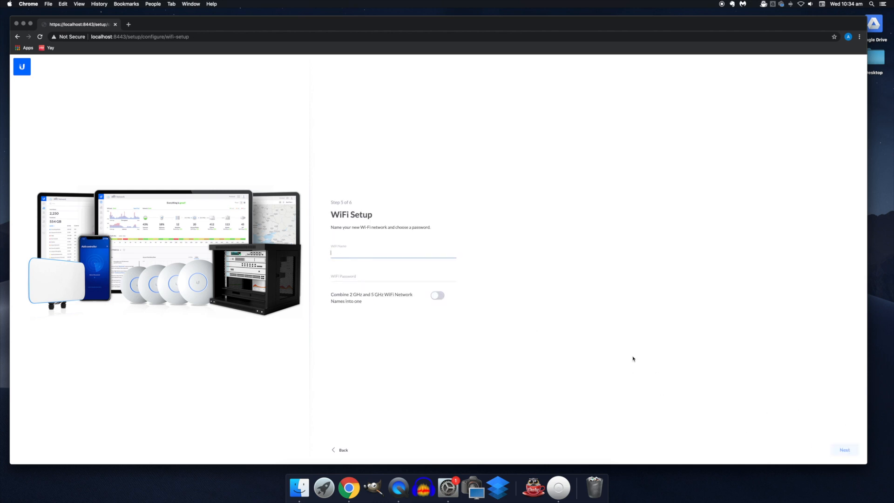
pyautogui.write('London Branch (Test)')
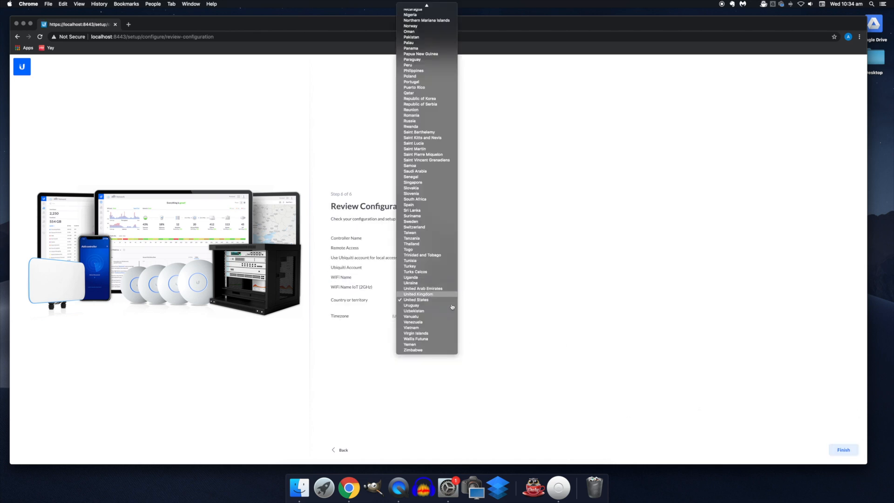
pyautogui.click(843, 450)
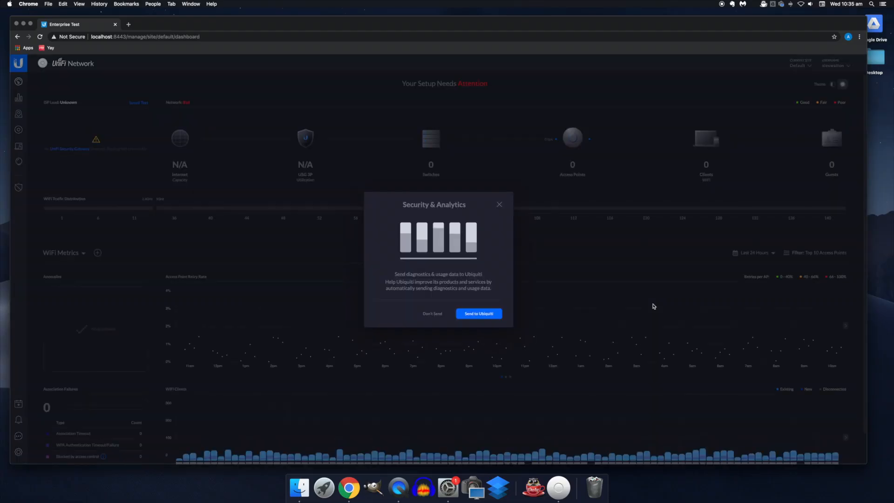
# - Dismiss the diagnostics-sharing prompt and view the Devices list
pyautogui.click(499, 204)
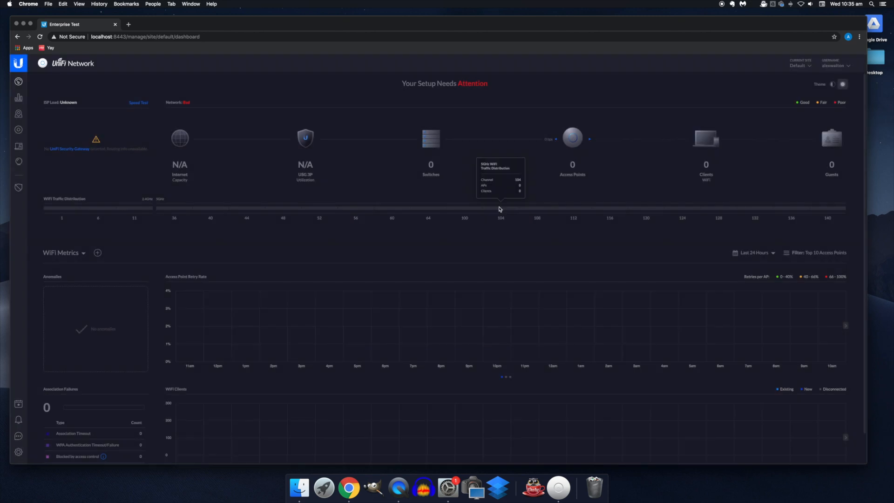
pyautogui.moveTo(527, 160)
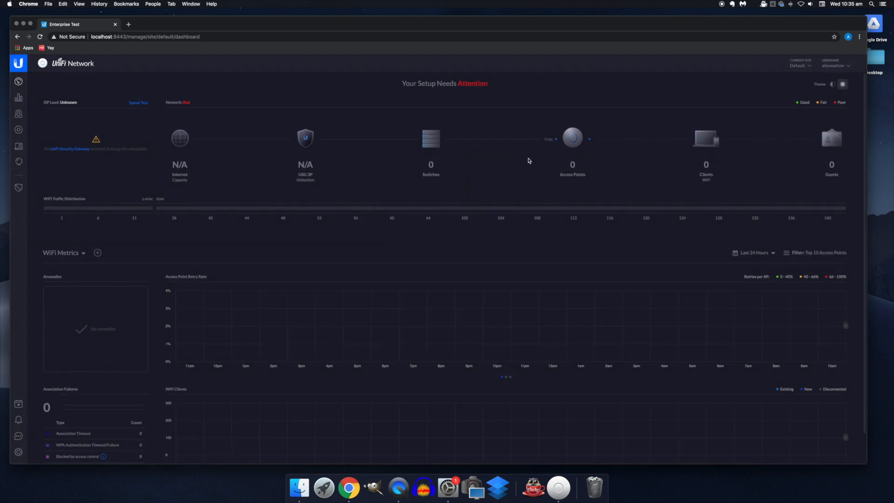
pyautogui.moveTo(18, 130)
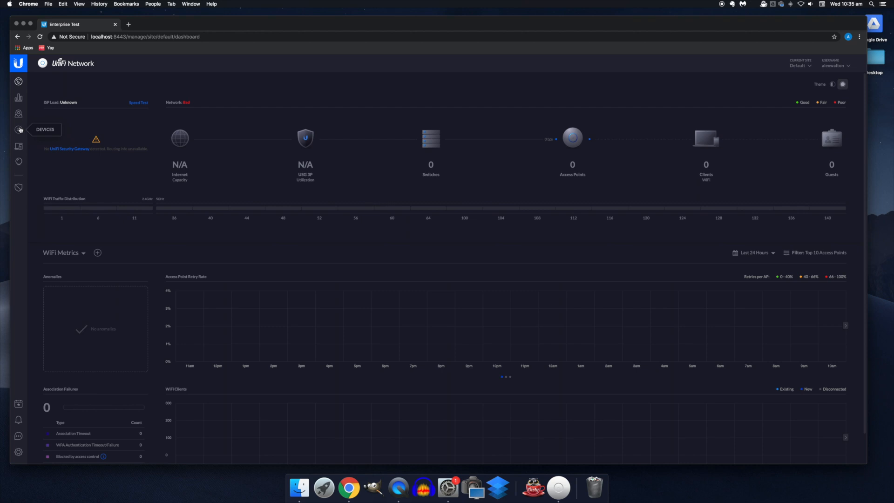
pyautogui.click(18, 129)
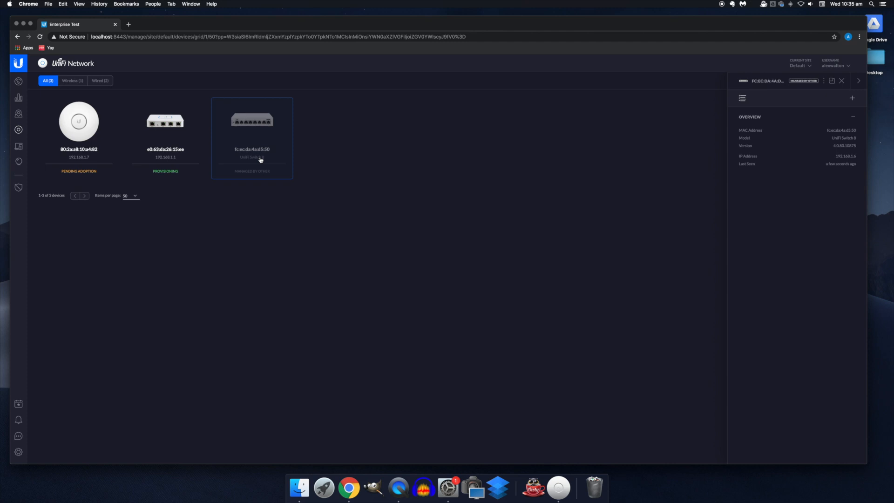
# - Adopt the 8-port switch, inspect the AP and switch details, then open site Settings
pyautogui.click(79, 123)
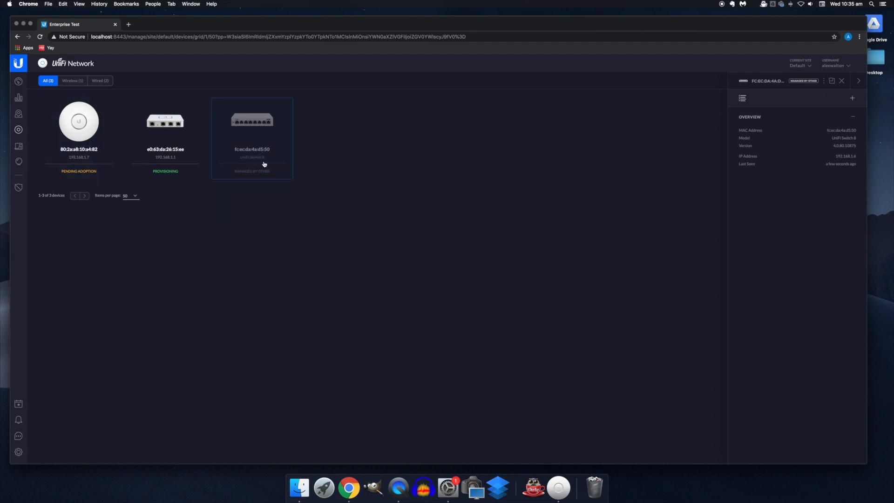
pyautogui.moveTo(290, 134)
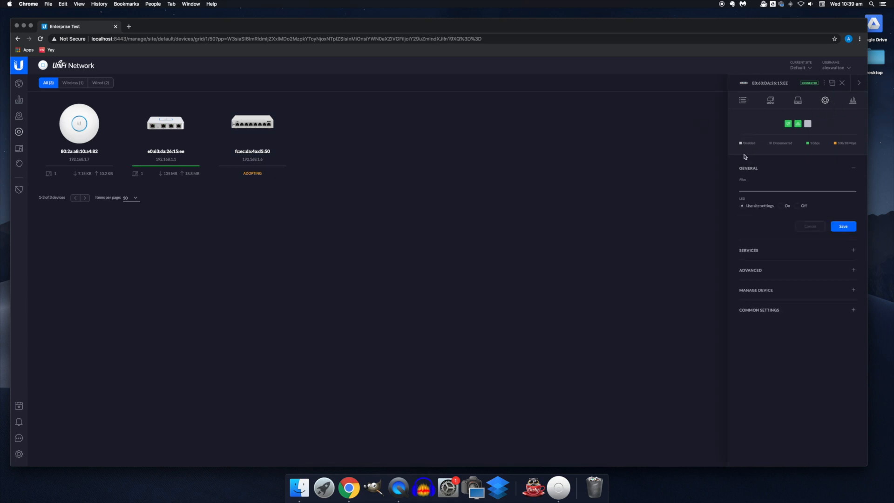
pyautogui.click(797, 188)
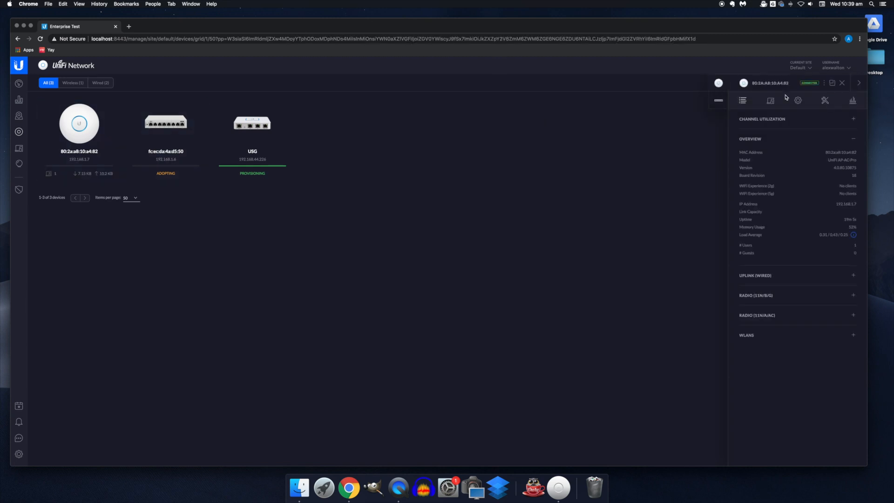
pyautogui.click(843, 192)
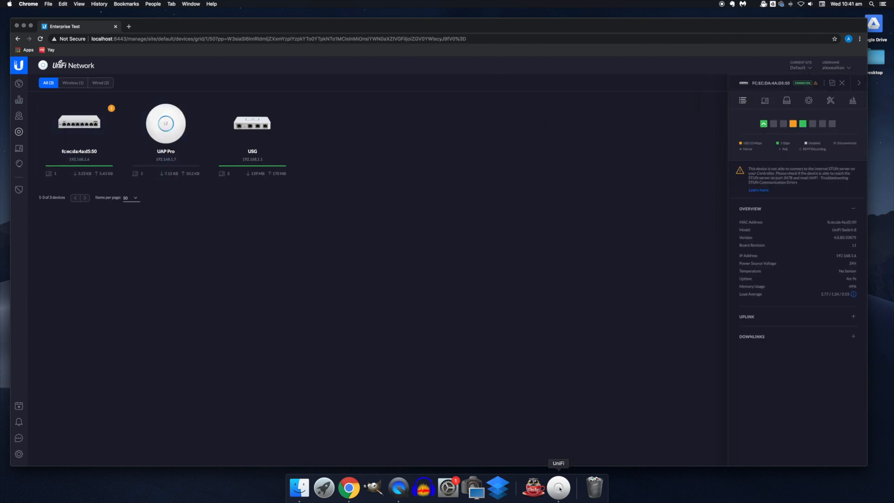
pyautogui.click(809, 100)
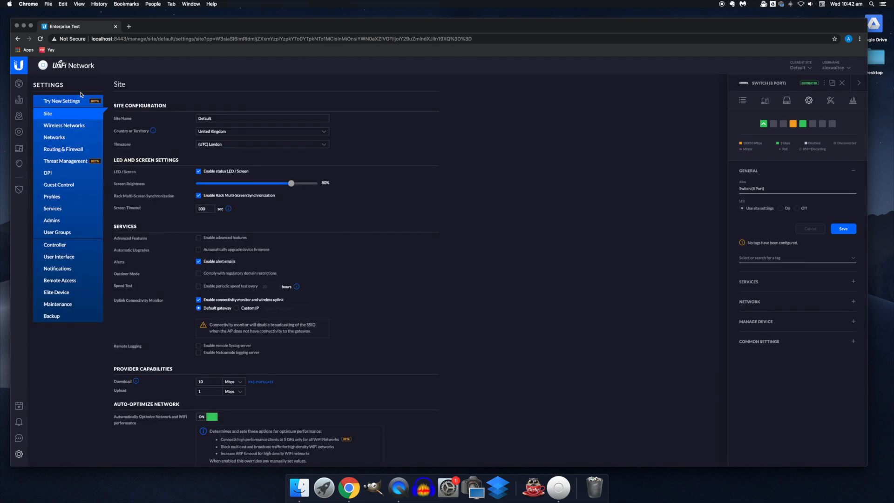
# - Create a new wireless network named 'Reception' secured with WPA Personal
pyautogui.click(64, 125)
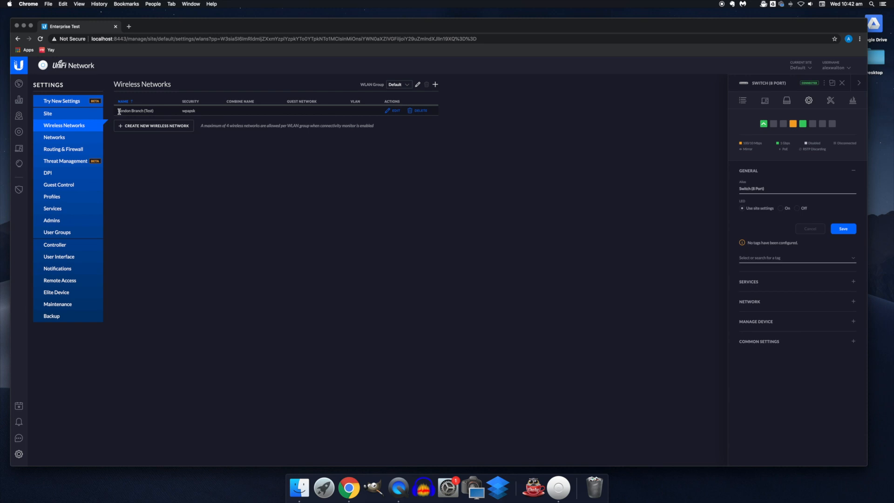
pyautogui.click(153, 125)
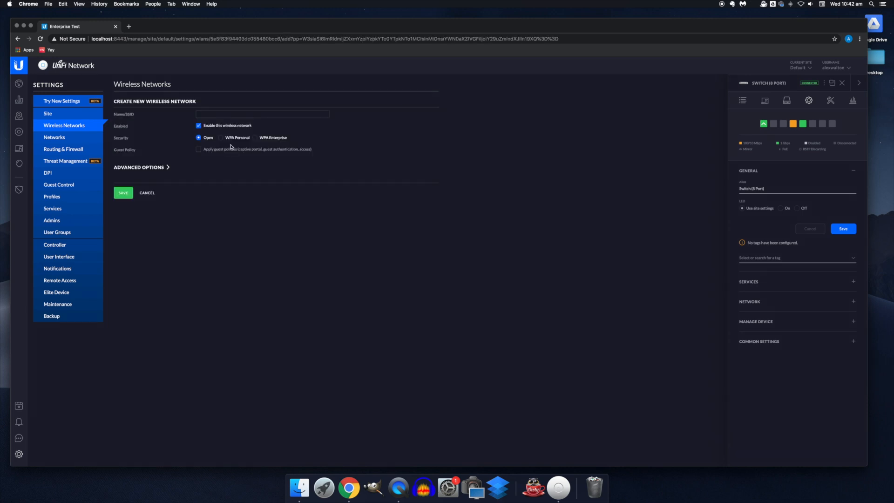
pyautogui.write('Reception')
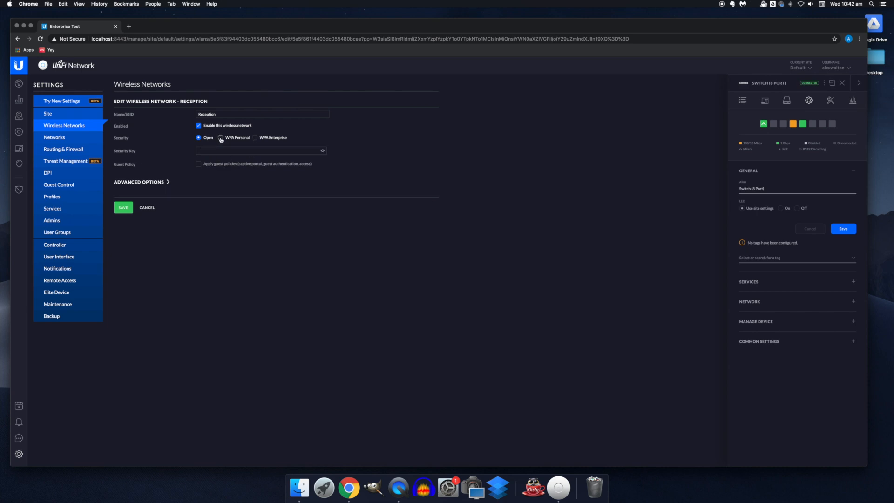
pyautogui.click(221, 138)
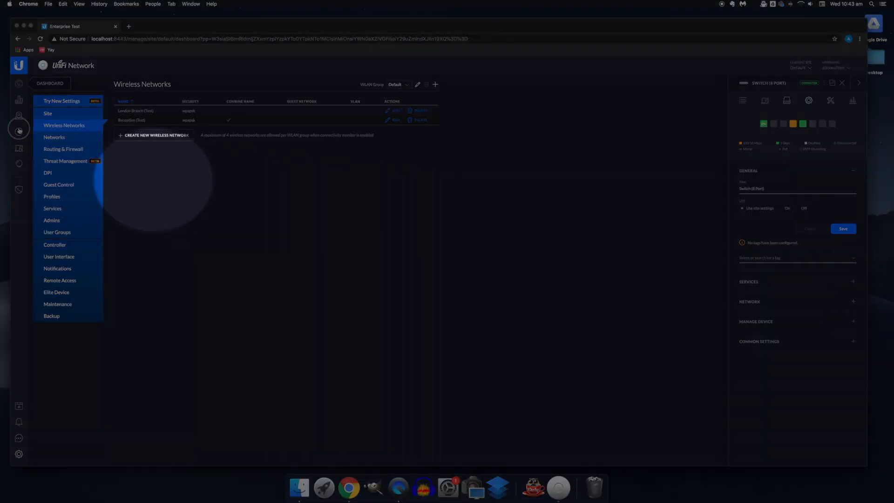
pyautogui.click(19, 132)
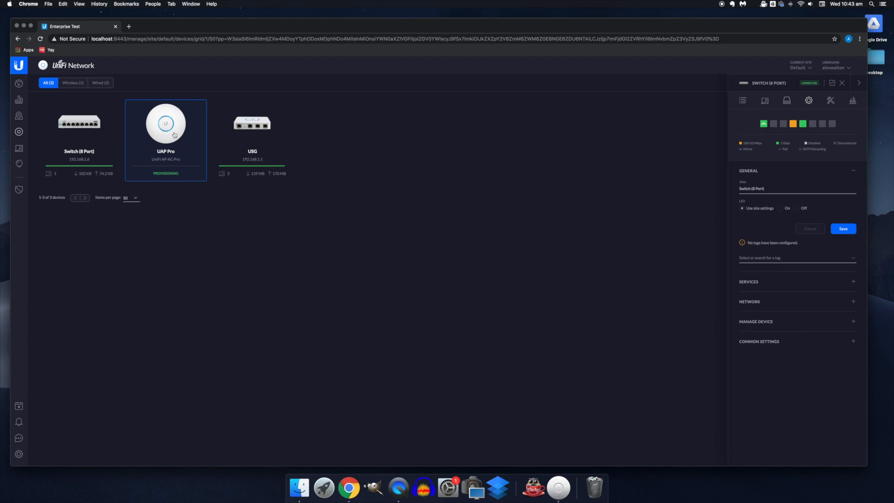
pyautogui.click(166, 123)
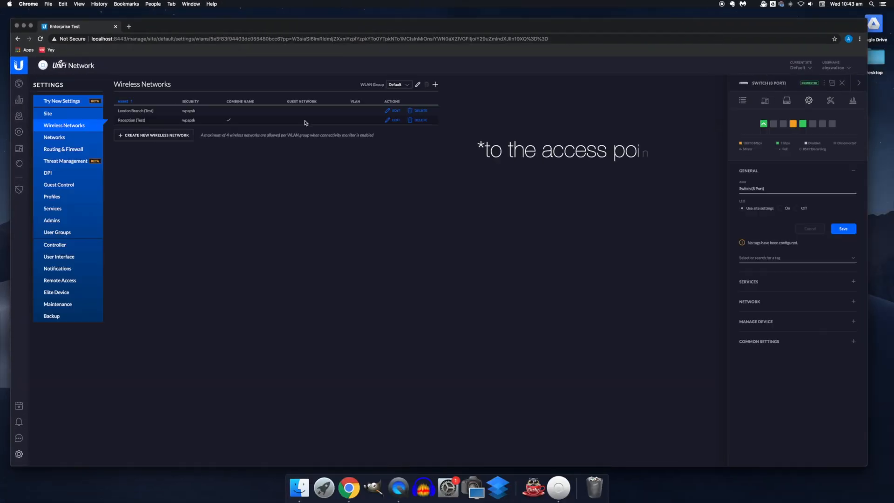
# - Check the UAP Pro's broadcast networks, then view the DPI traffic statistics
pyautogui.click(811, 4)
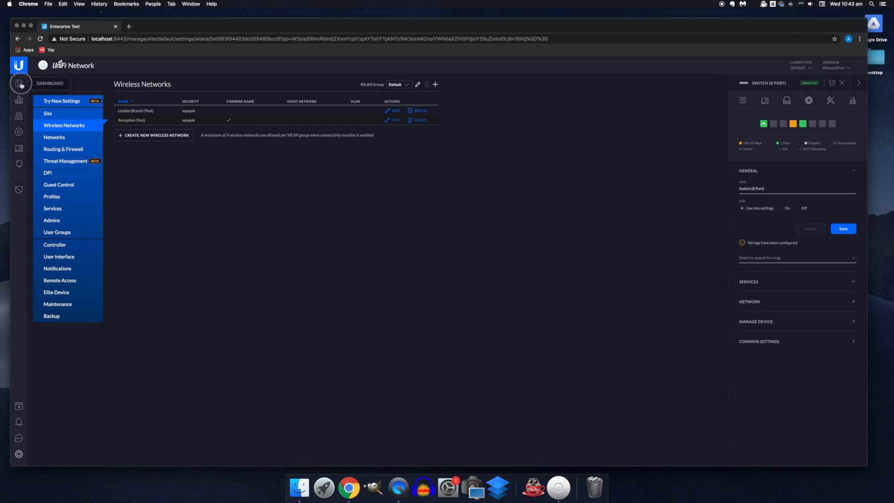
pyautogui.click(18, 84)
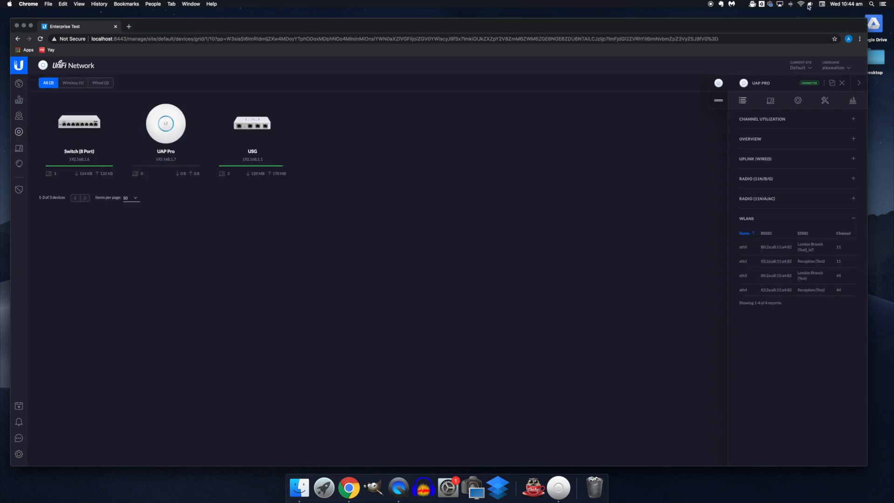
pyautogui.click(808, 5)
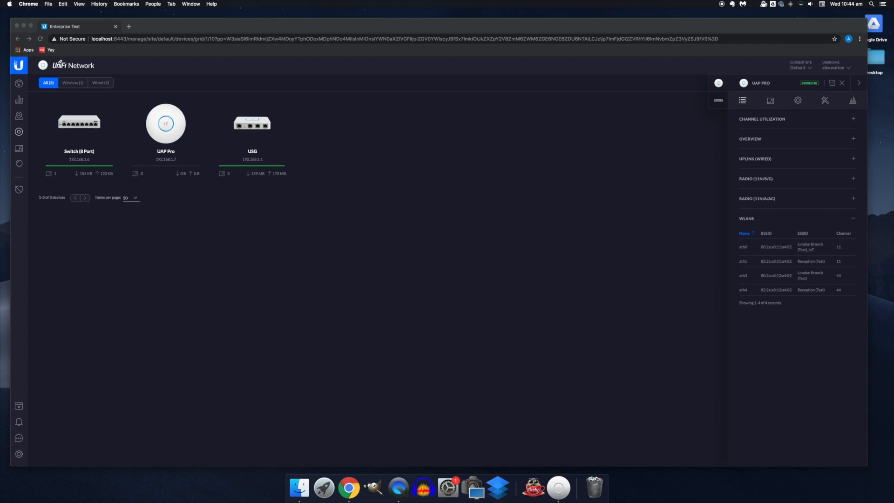
pyautogui.click(800, 4)
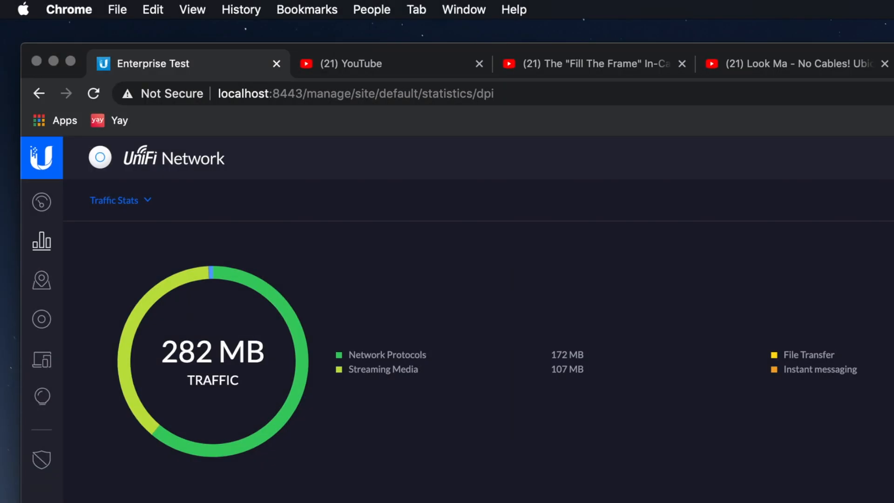
# - Drill into the Streaming Media breakdown, mostly Netflix traffic from Studio-iMac
pyautogui.click(114, 200)
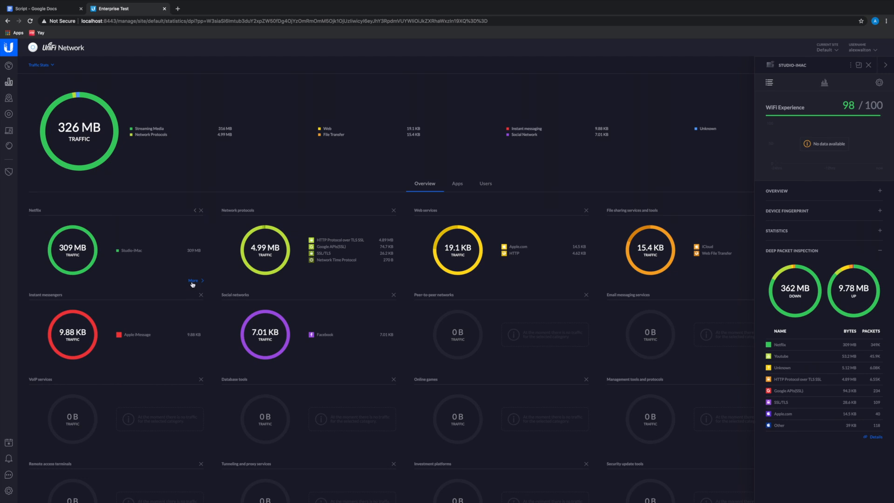
pyautogui.click(194, 280)
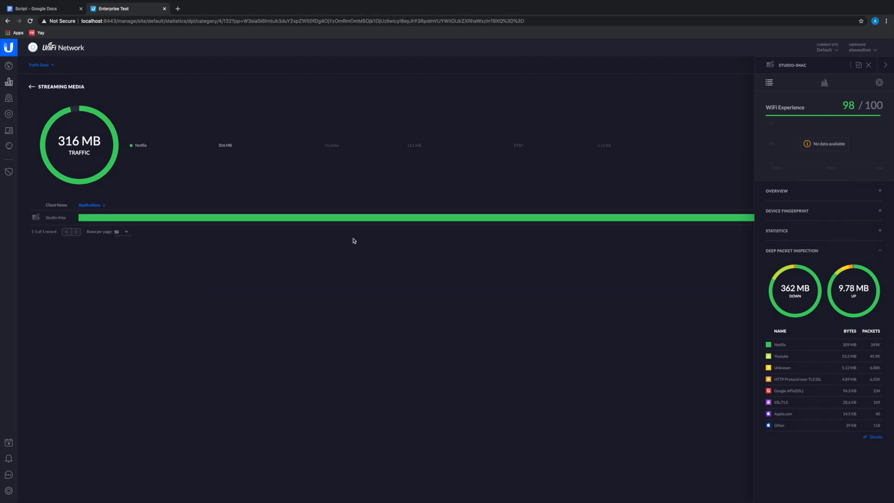
pyautogui.click(32, 87)
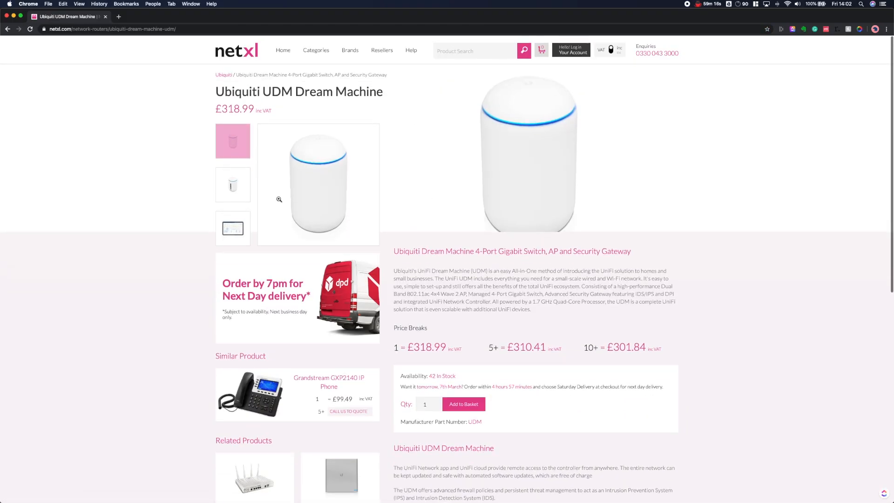
# - Scroll down the netxl Ubiquiti UDM Dream Machine product page
pyautogui.scroll(-3)
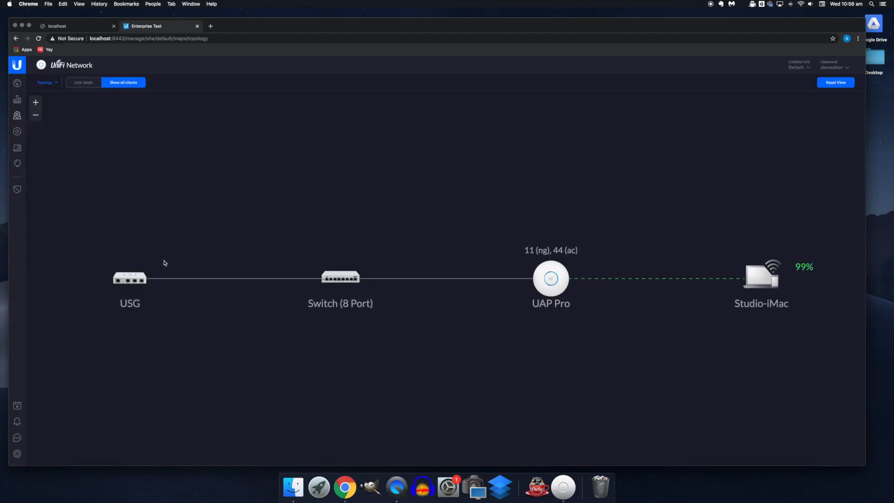
pyautogui.moveTo(757, 379)
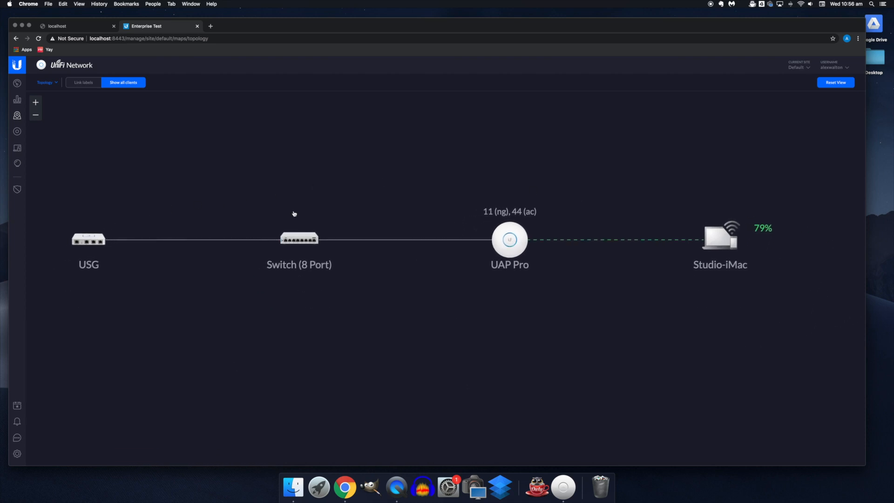
pyautogui.moveTo(456, 191)
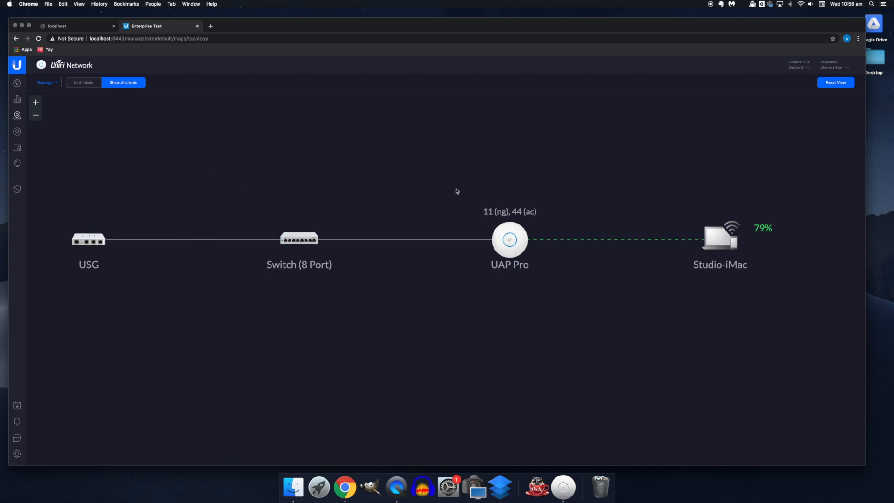
pyautogui.moveTo(412, 236)
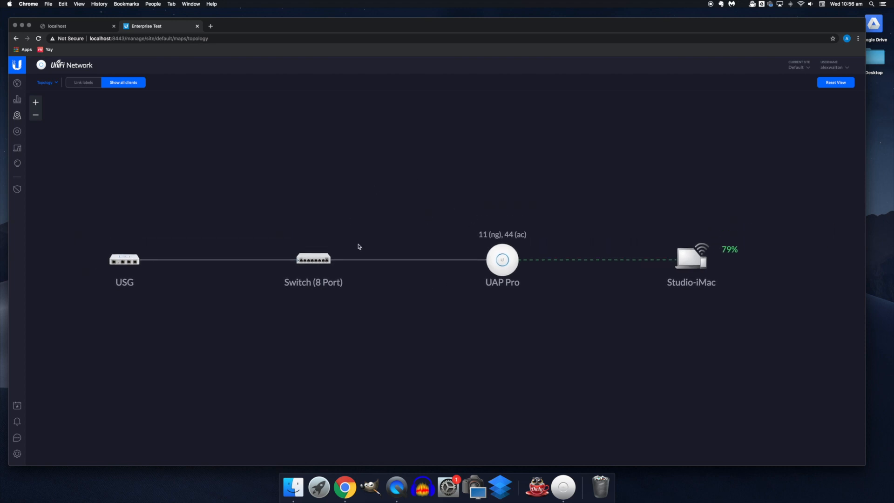
pyautogui.moveTo(295, 94)
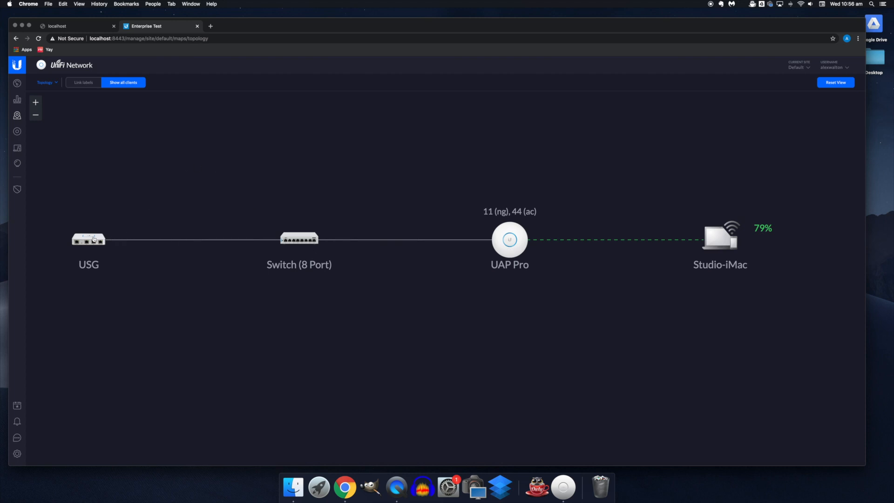
pyautogui.moveTo(336, 231)
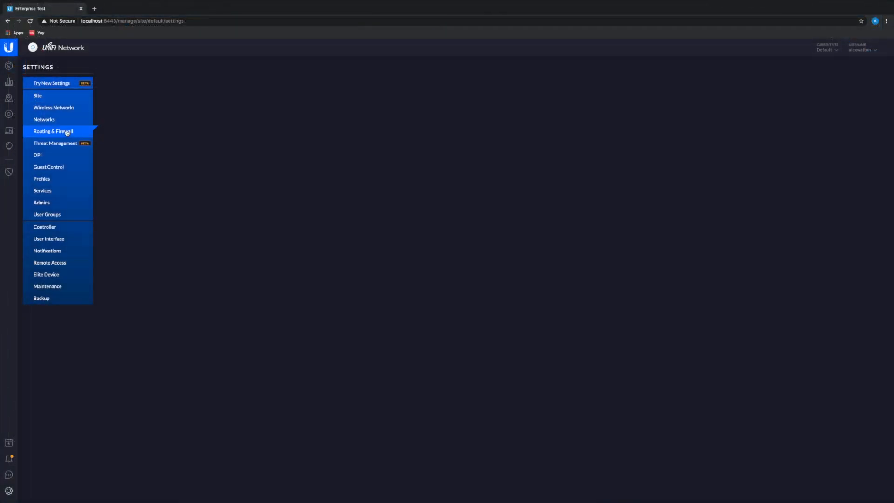
# - Save the GeoIP filter blocking Christmas Island and begin a new port forward rule
pyautogui.click(53, 132)
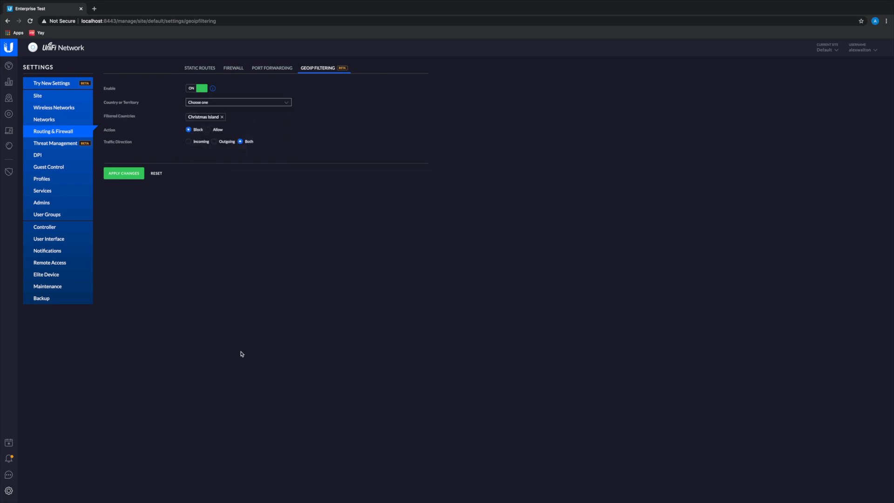
pyautogui.click(123, 173)
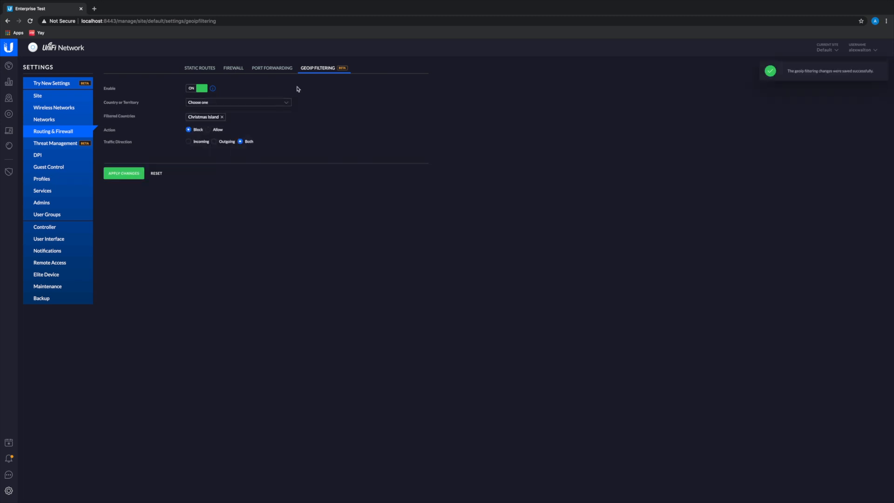
pyautogui.click(272, 68)
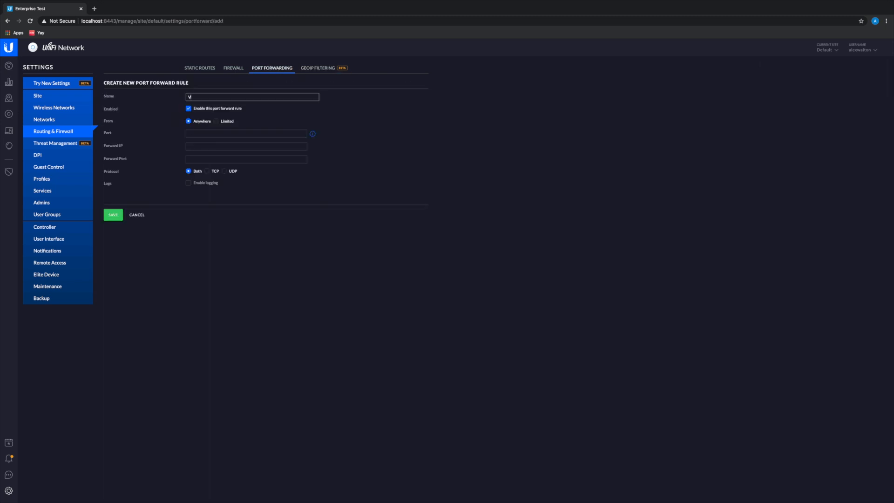